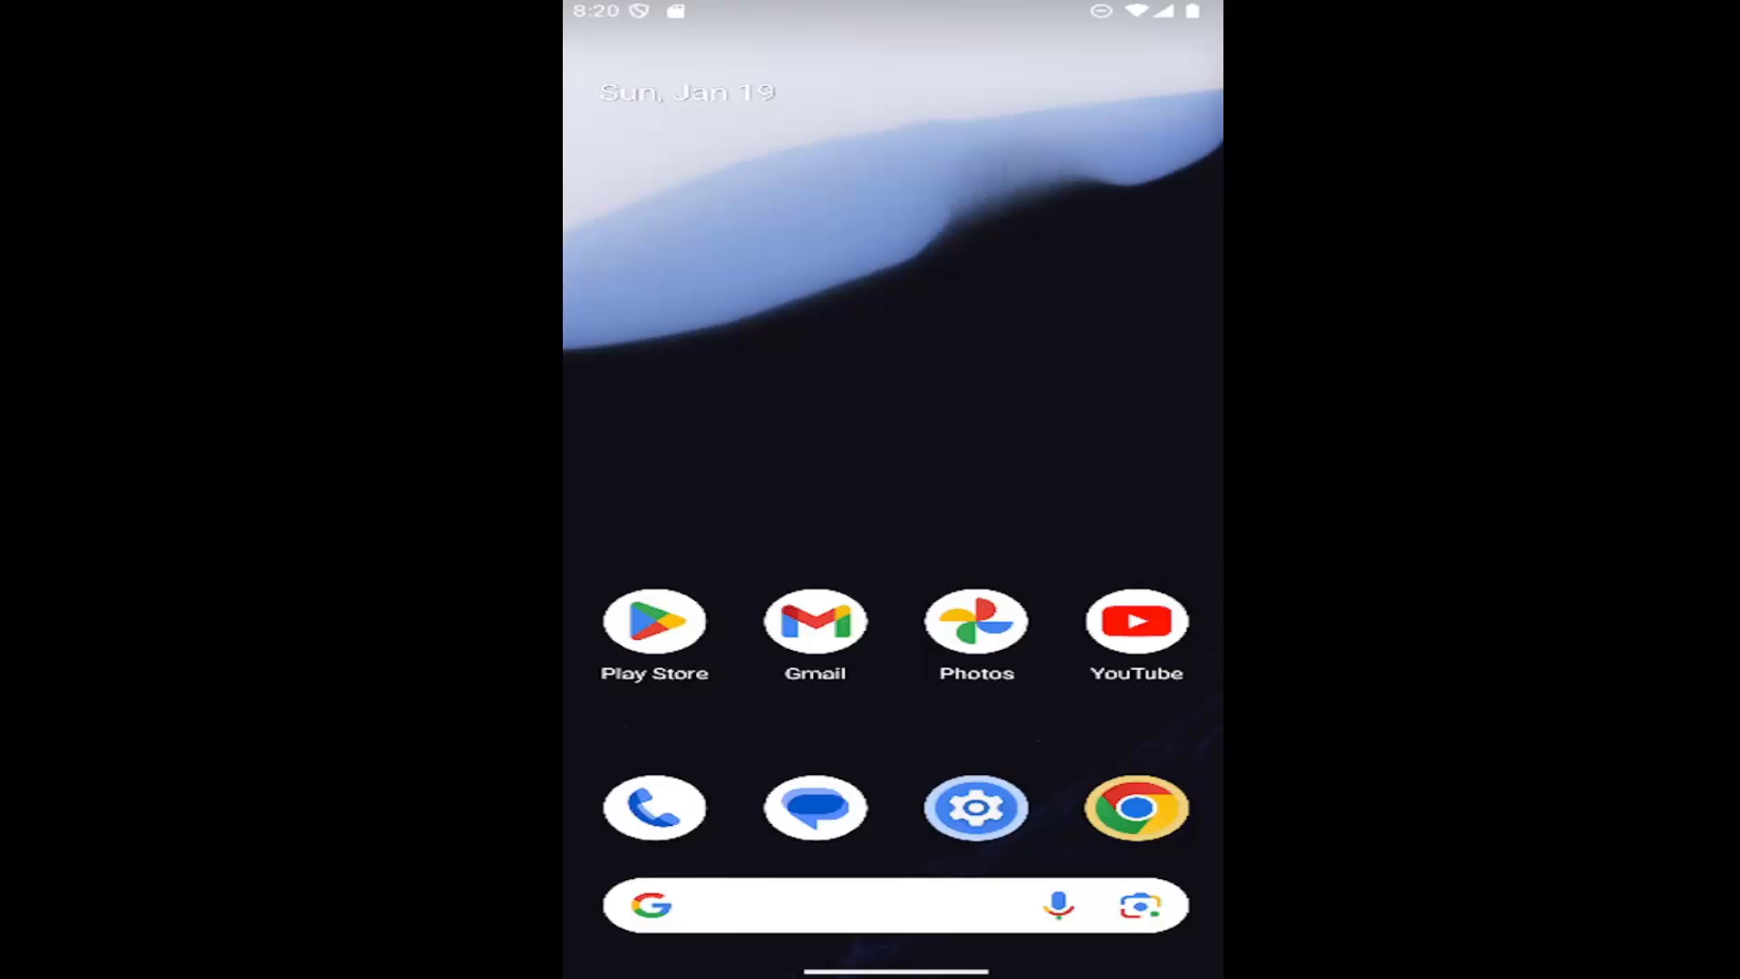
- Navigate from the app drawer into Settings > Display & touch > Lock screen
scroll("up", 3)
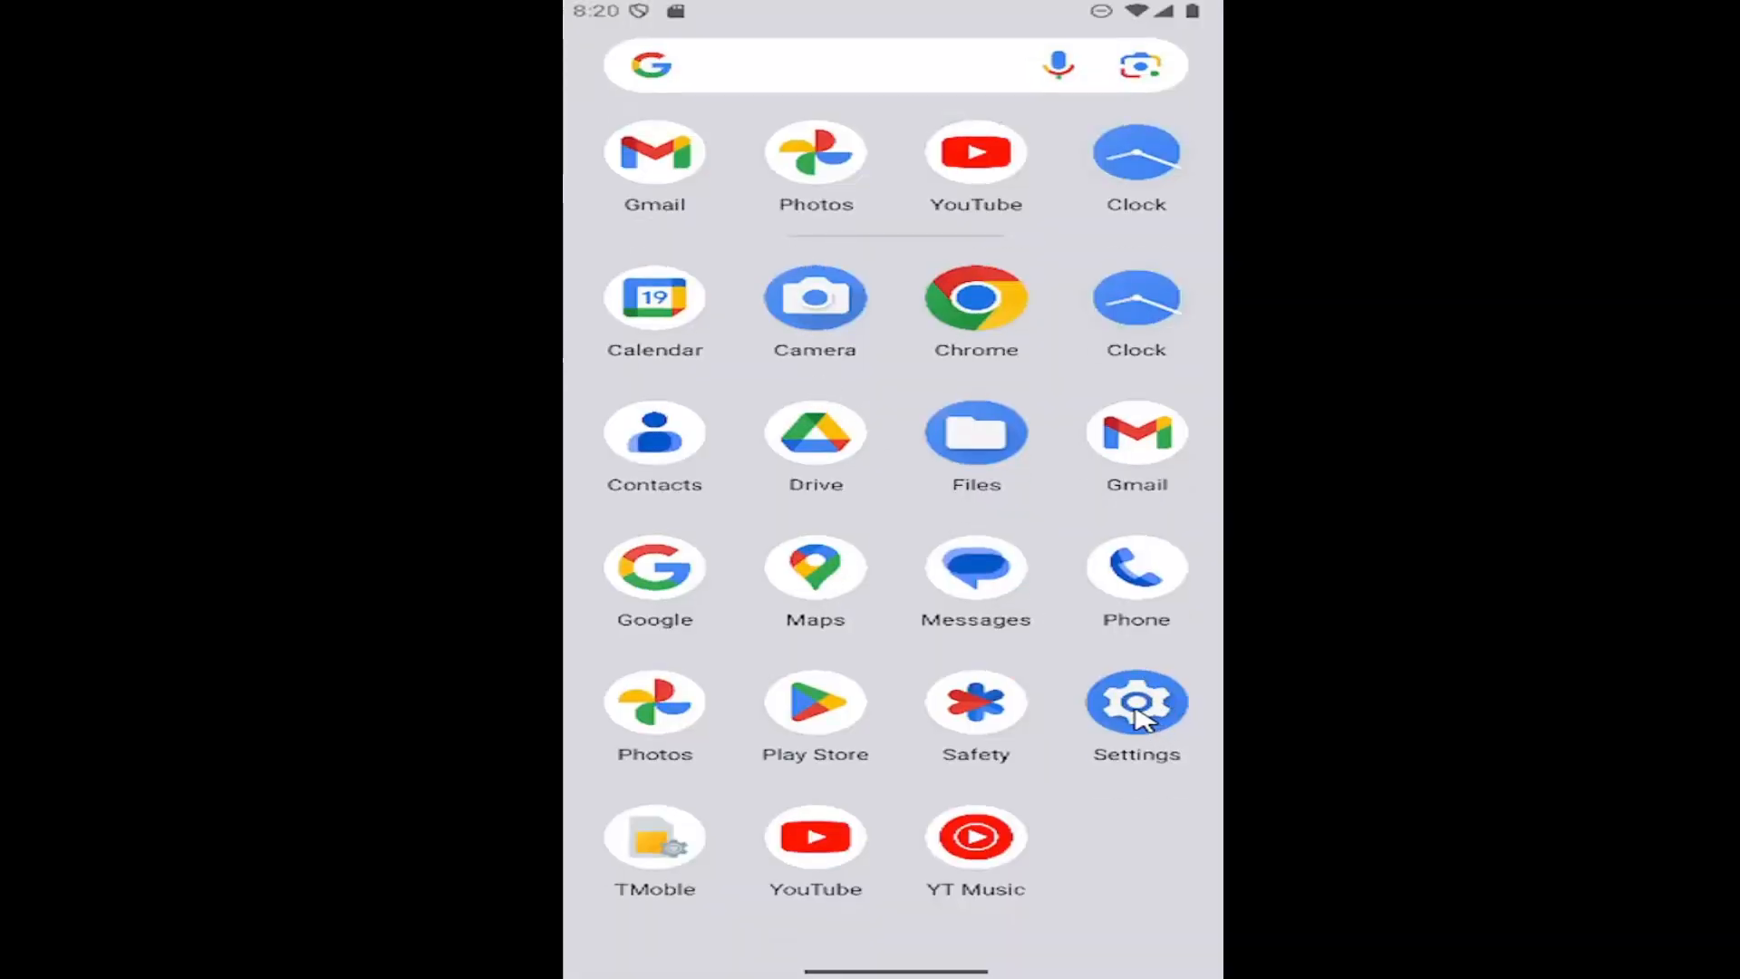
left_click(1136, 703)
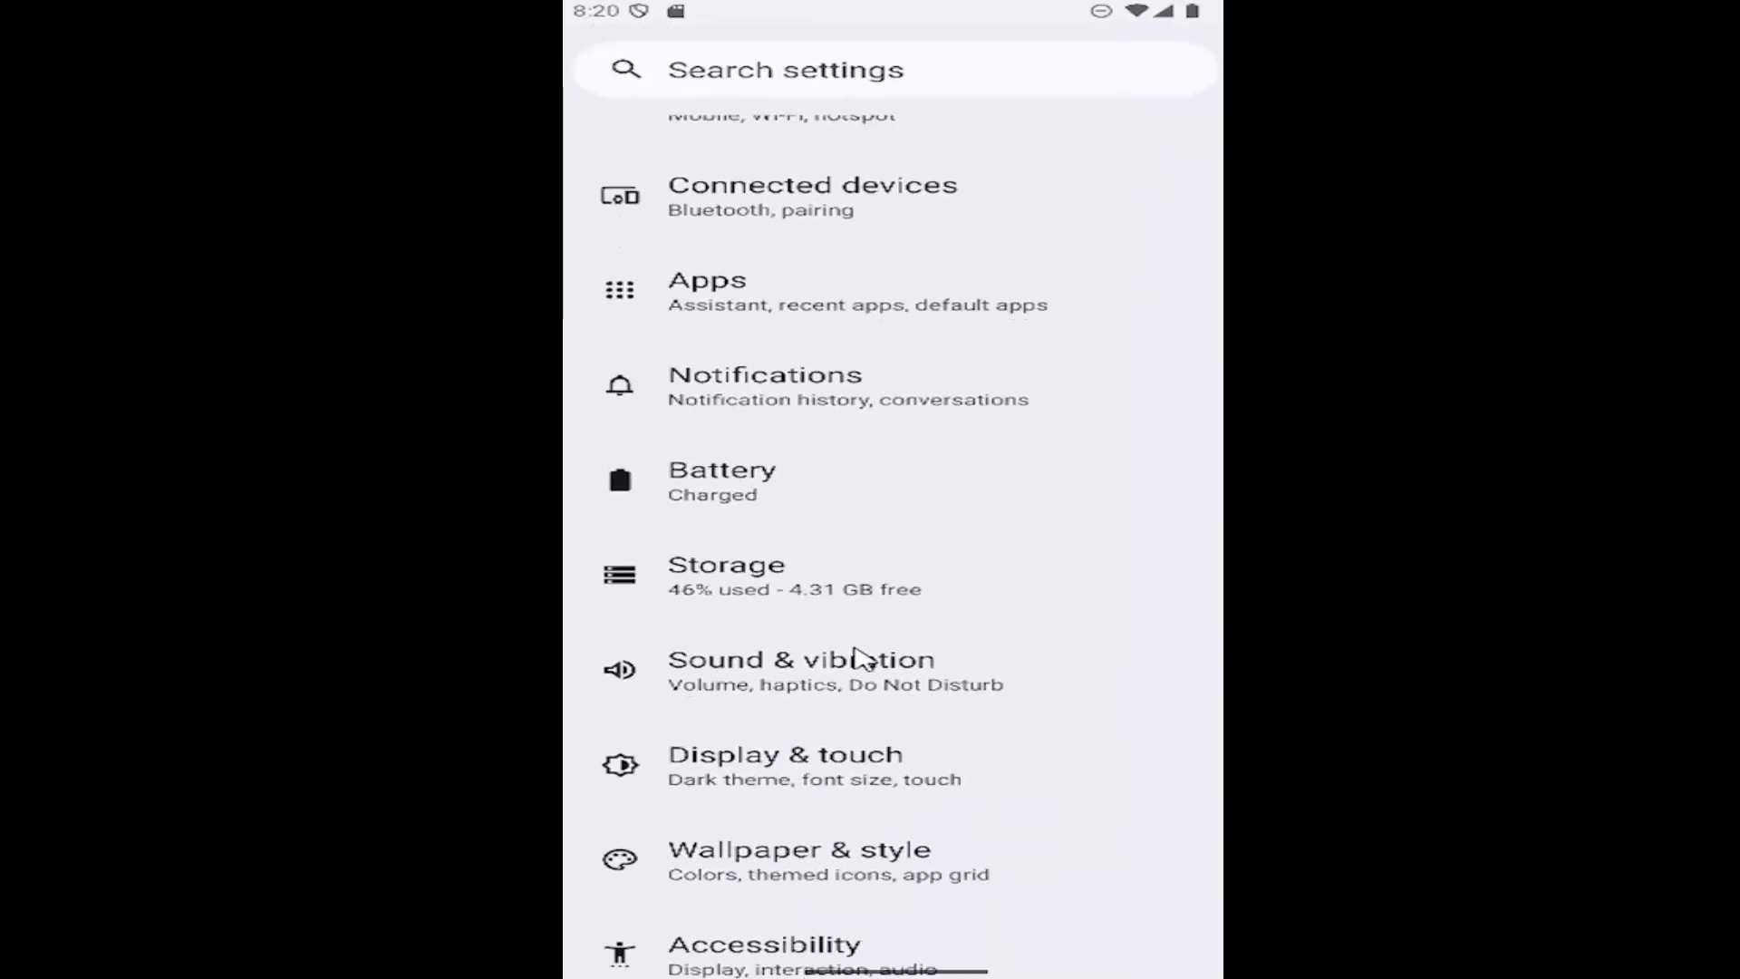
left_click(784, 764)
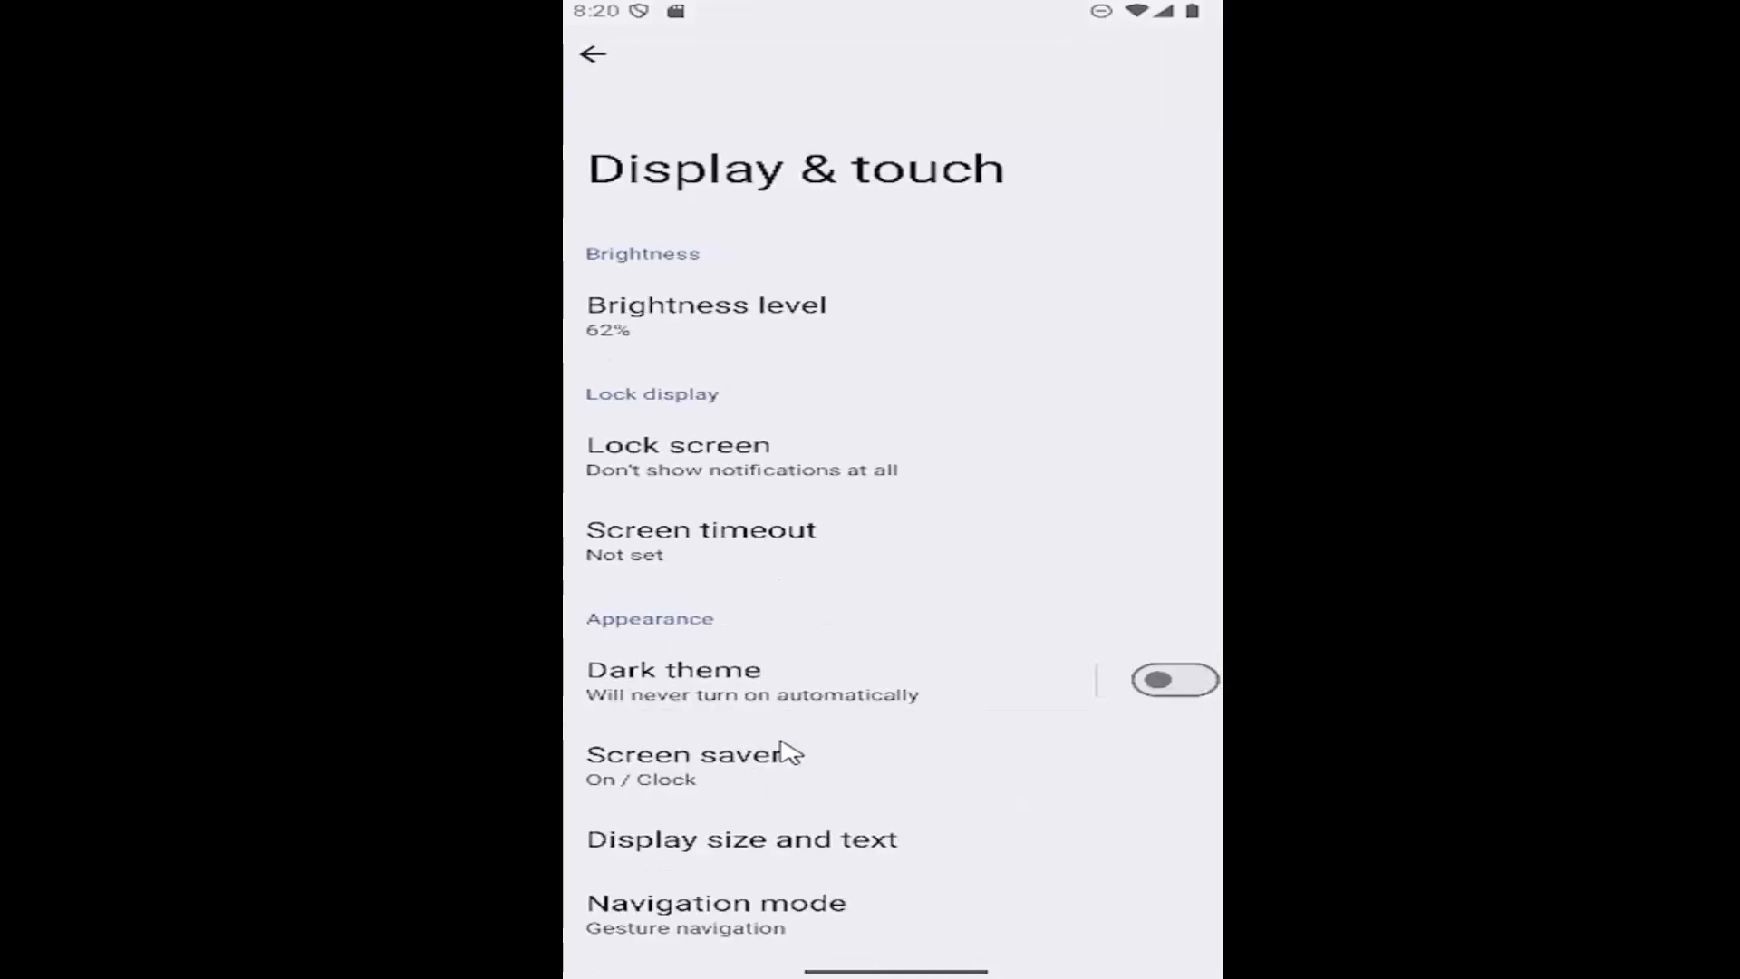
mouse_move(718, 474)
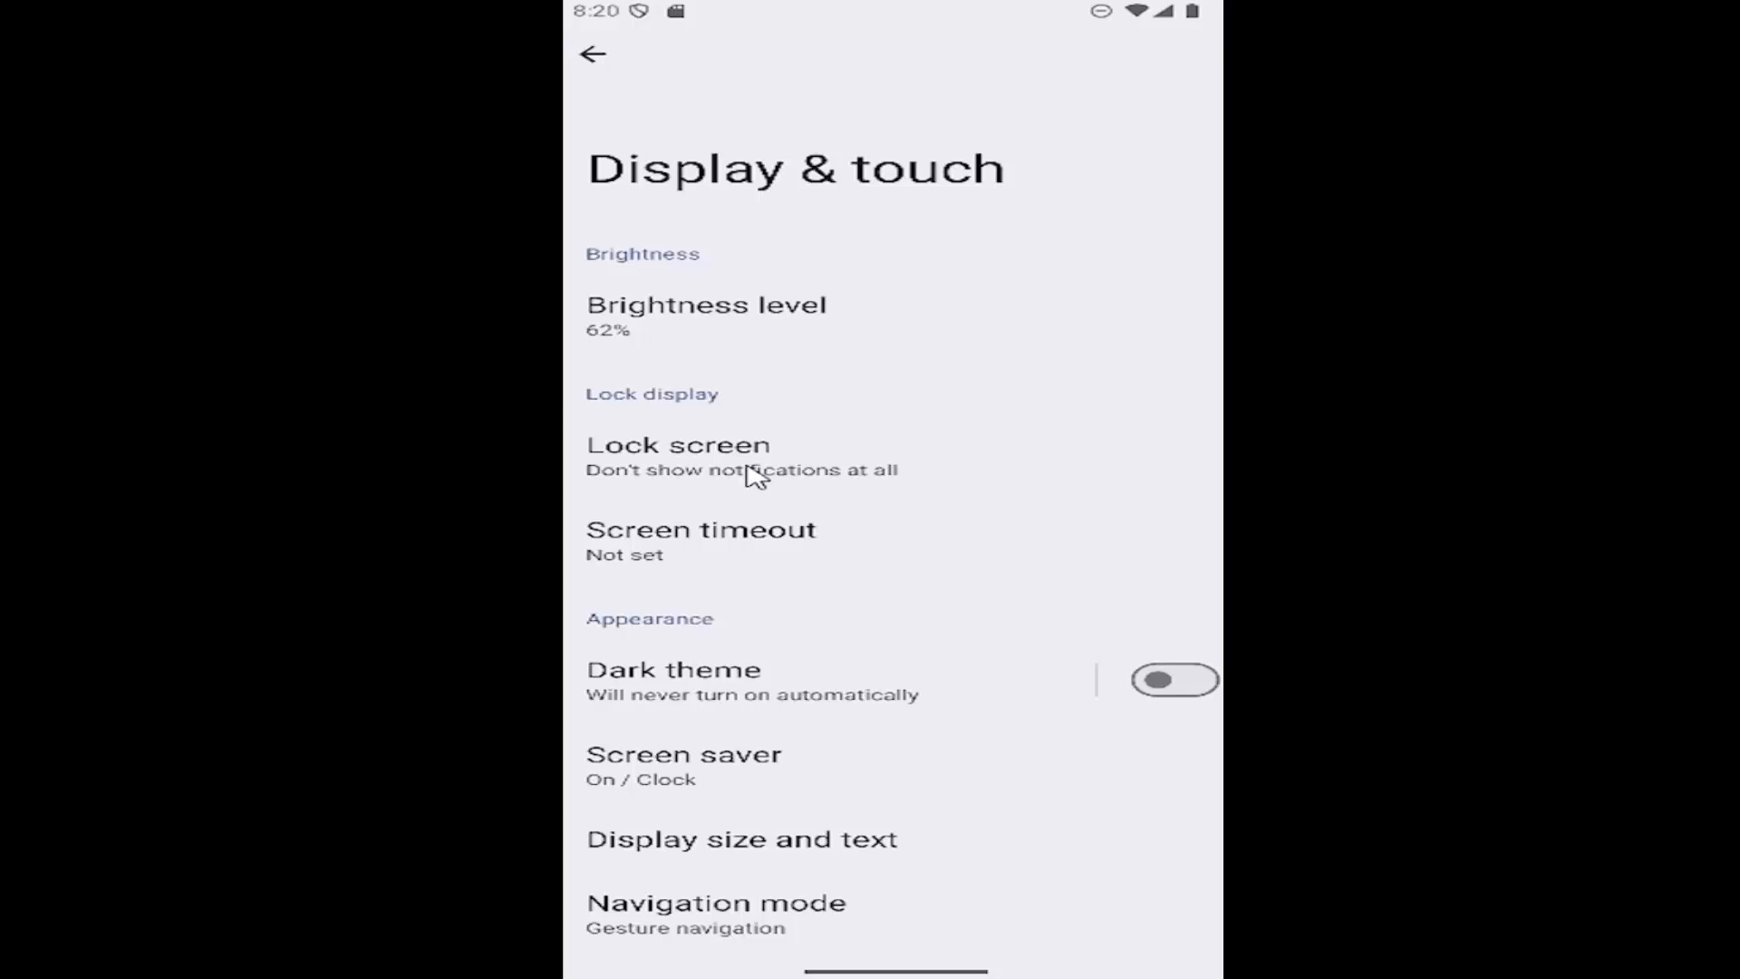
left_click(678, 446)
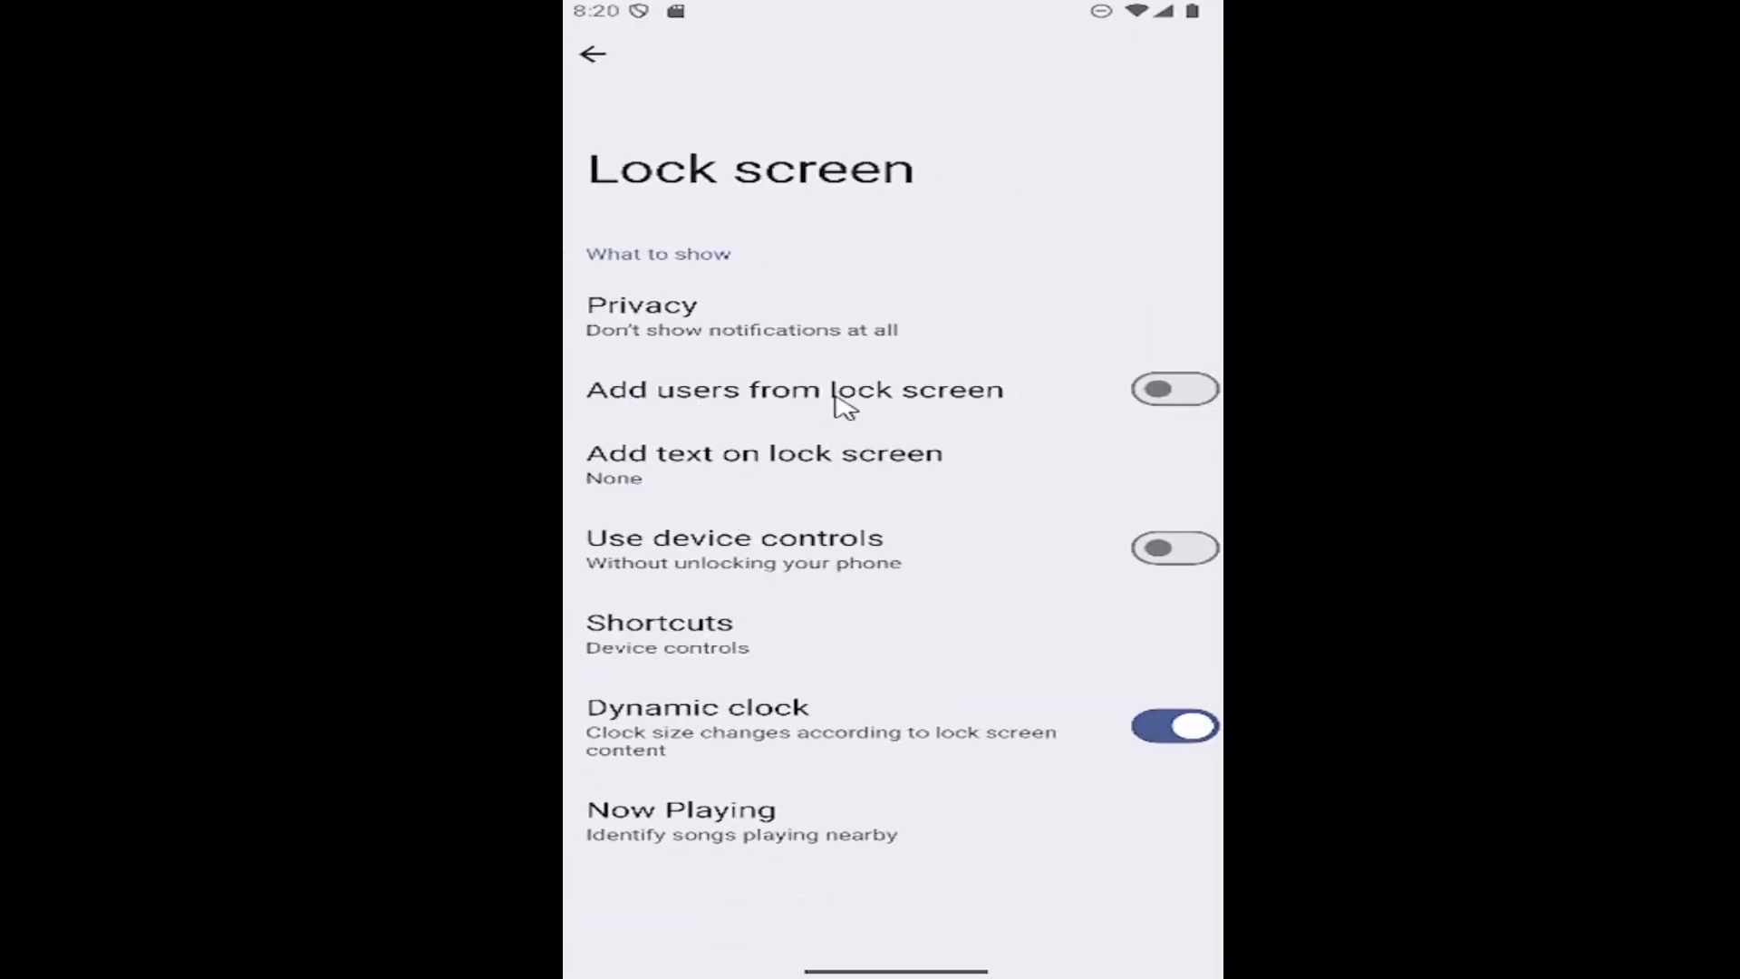
mouse_move(1115, 405)
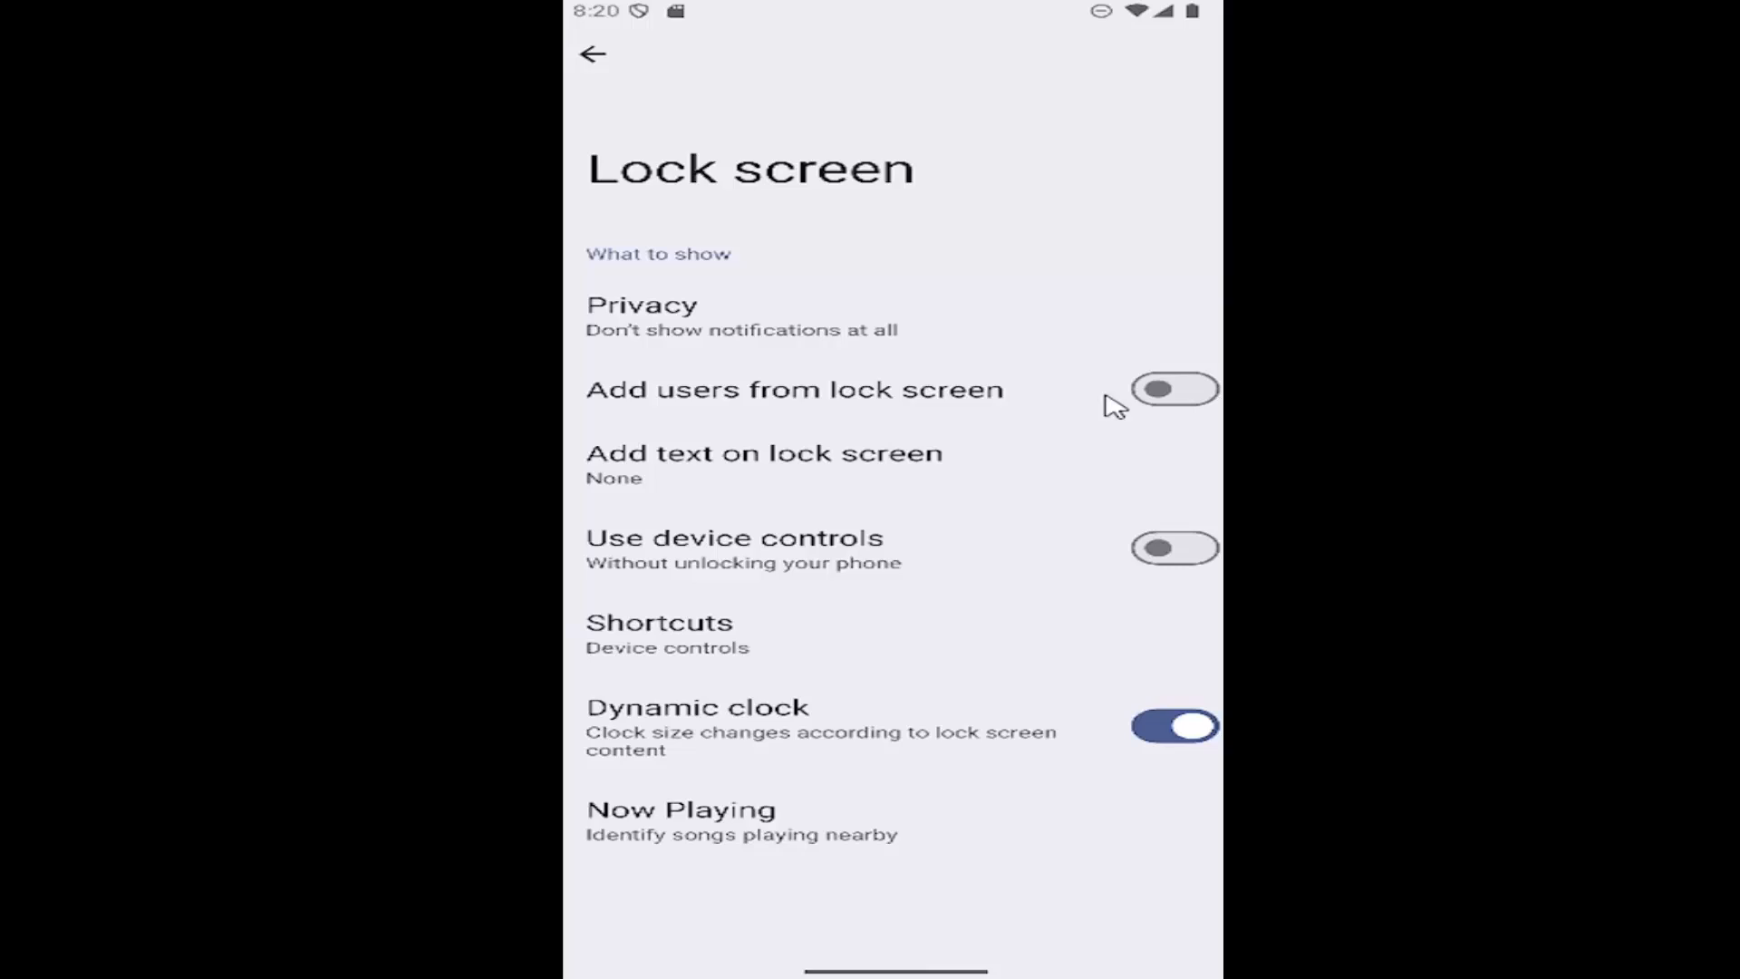
- Toggle 'Add users from lock screen' on, then off again, and go back to the main settings list
left_click(1174, 388)
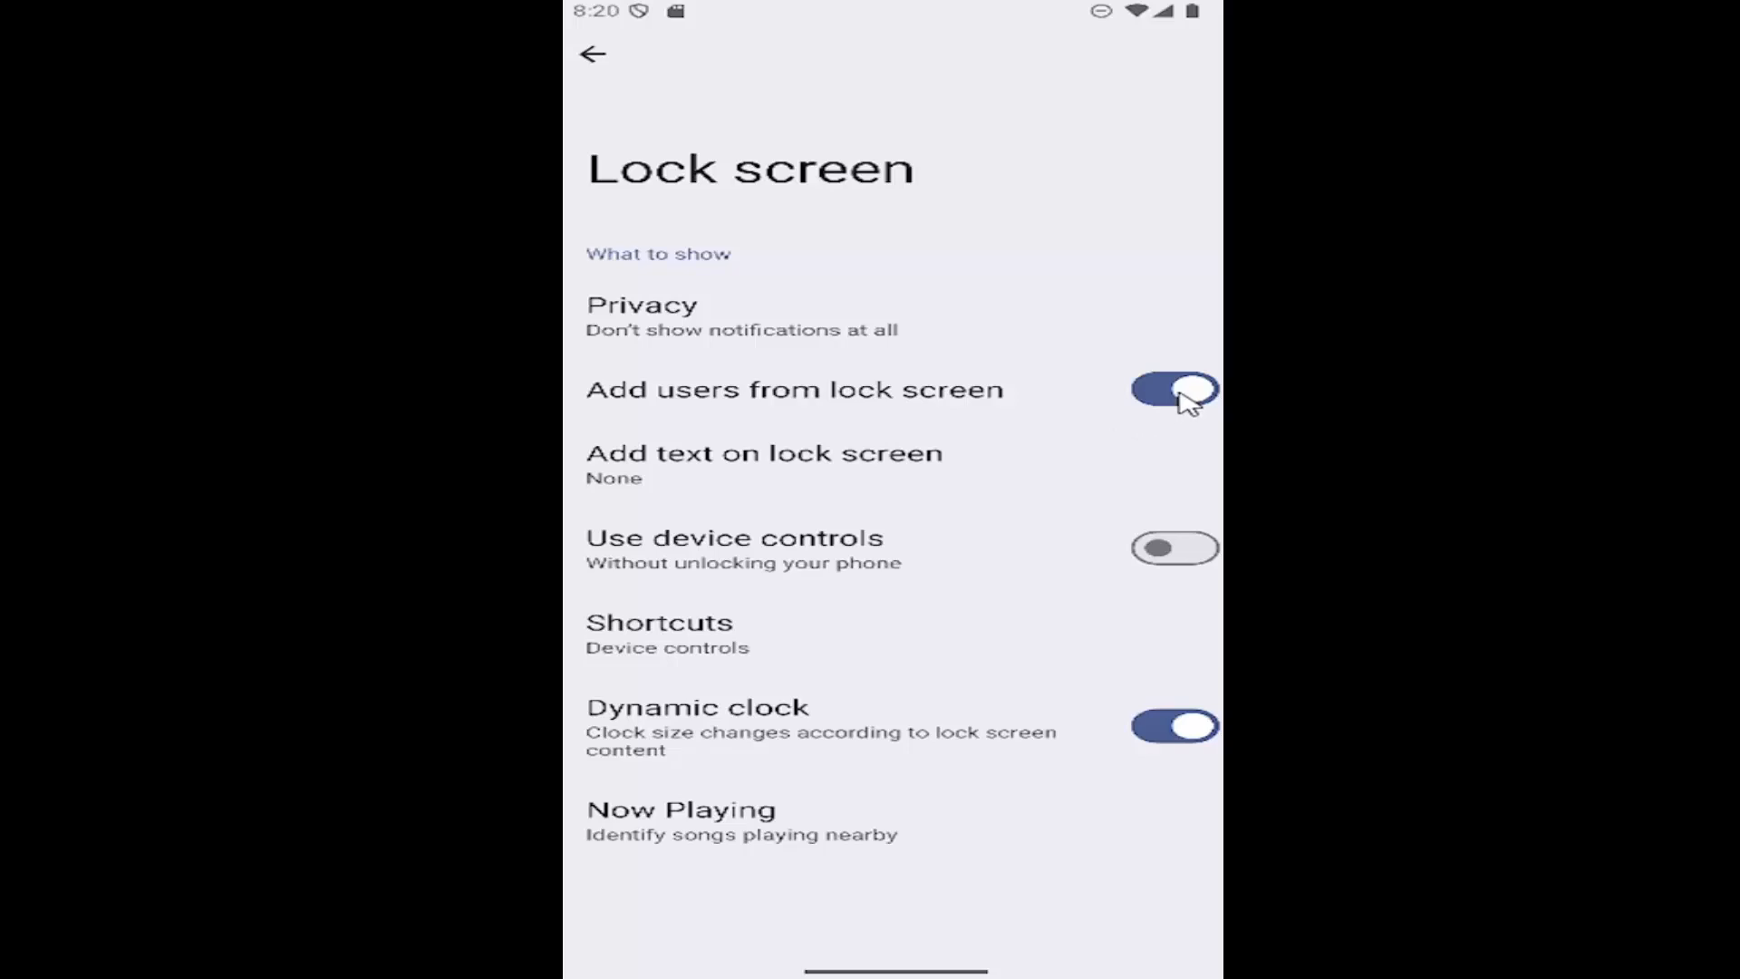
left_click(1173, 389)
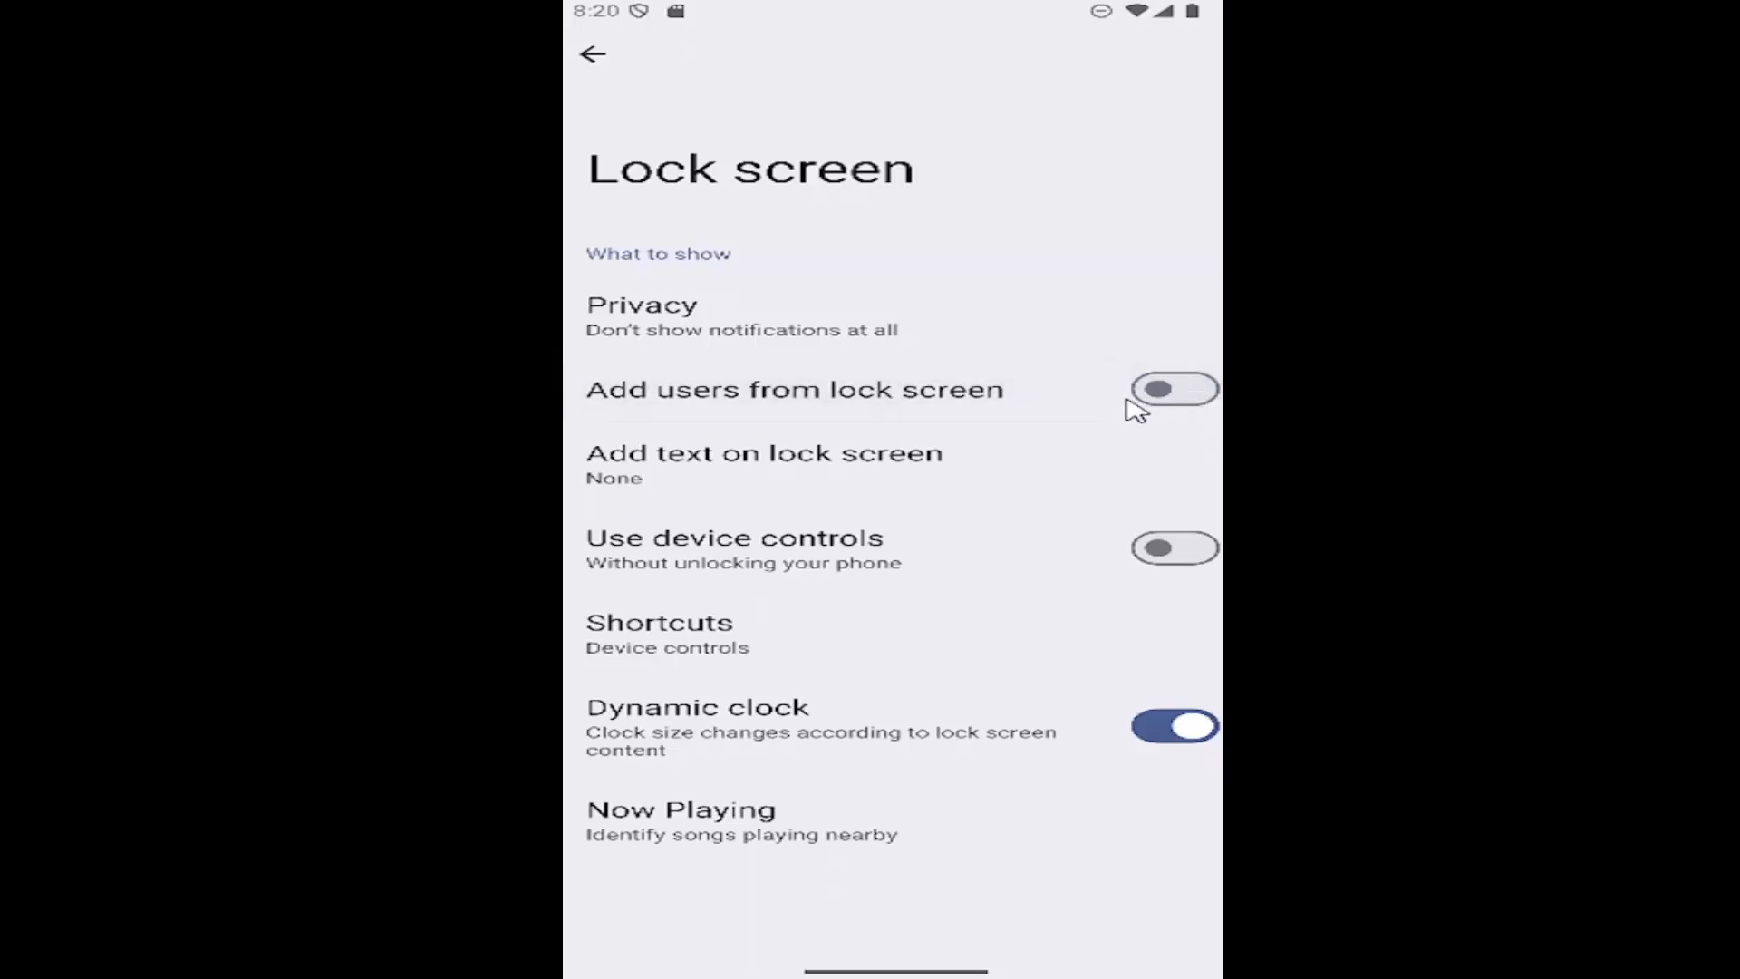
mouse_move(827, 411)
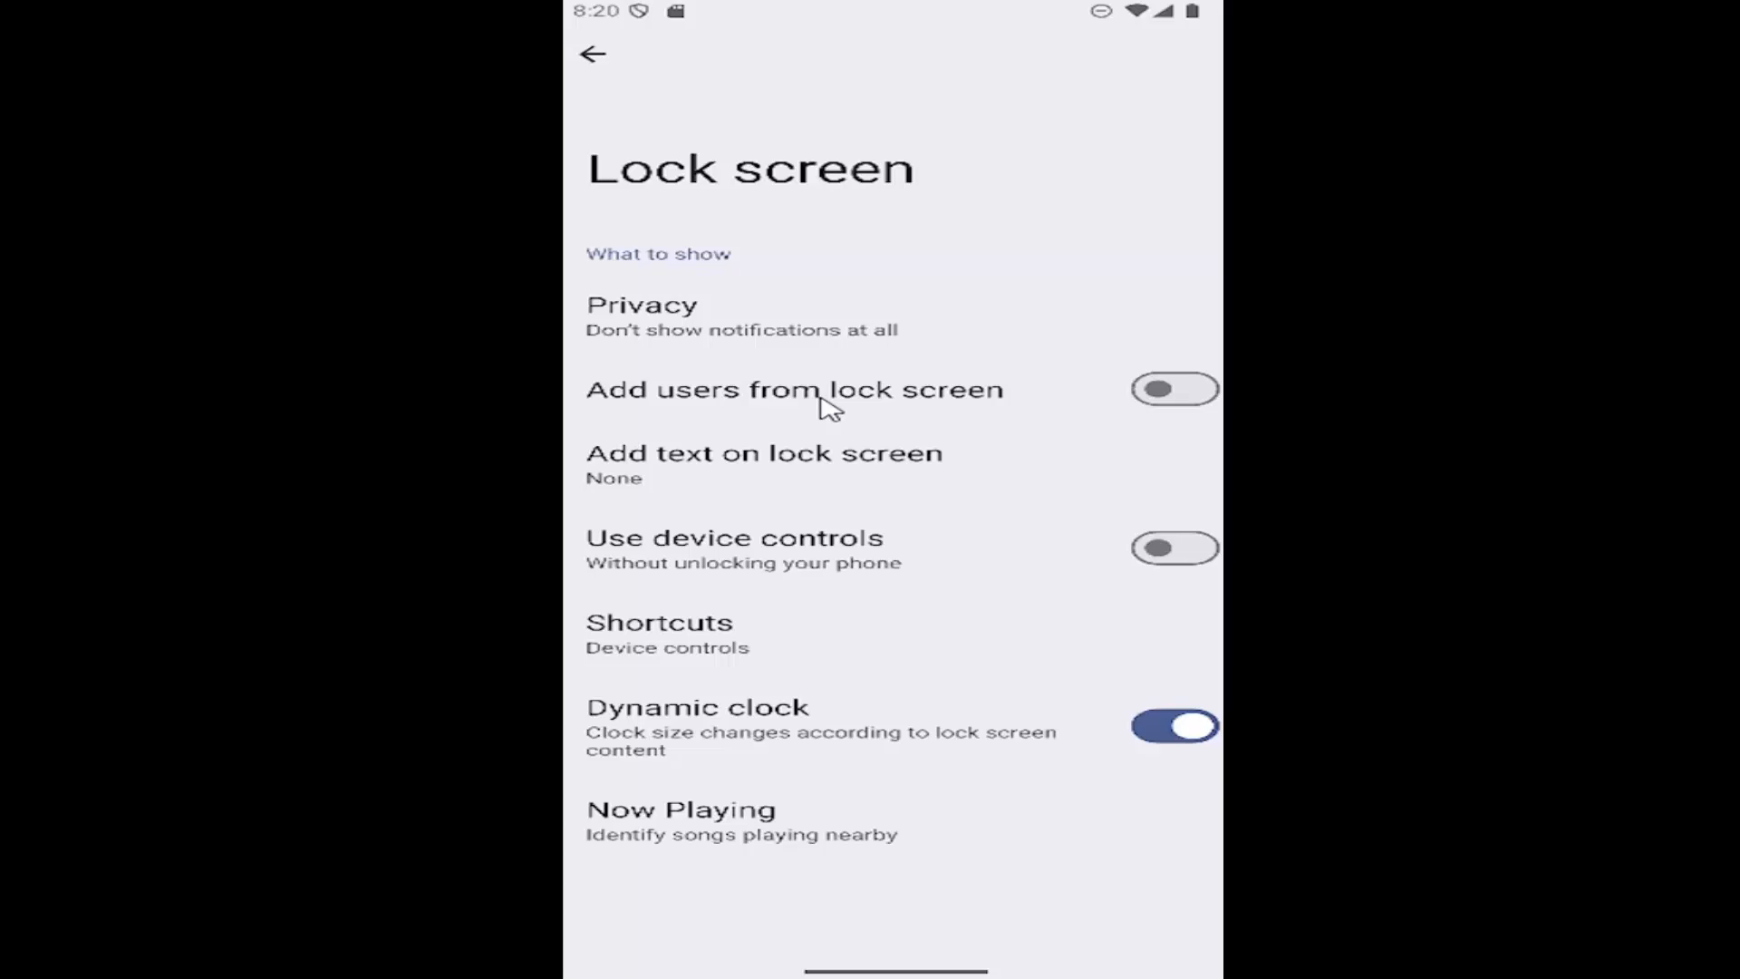
mouse_move(820, 419)
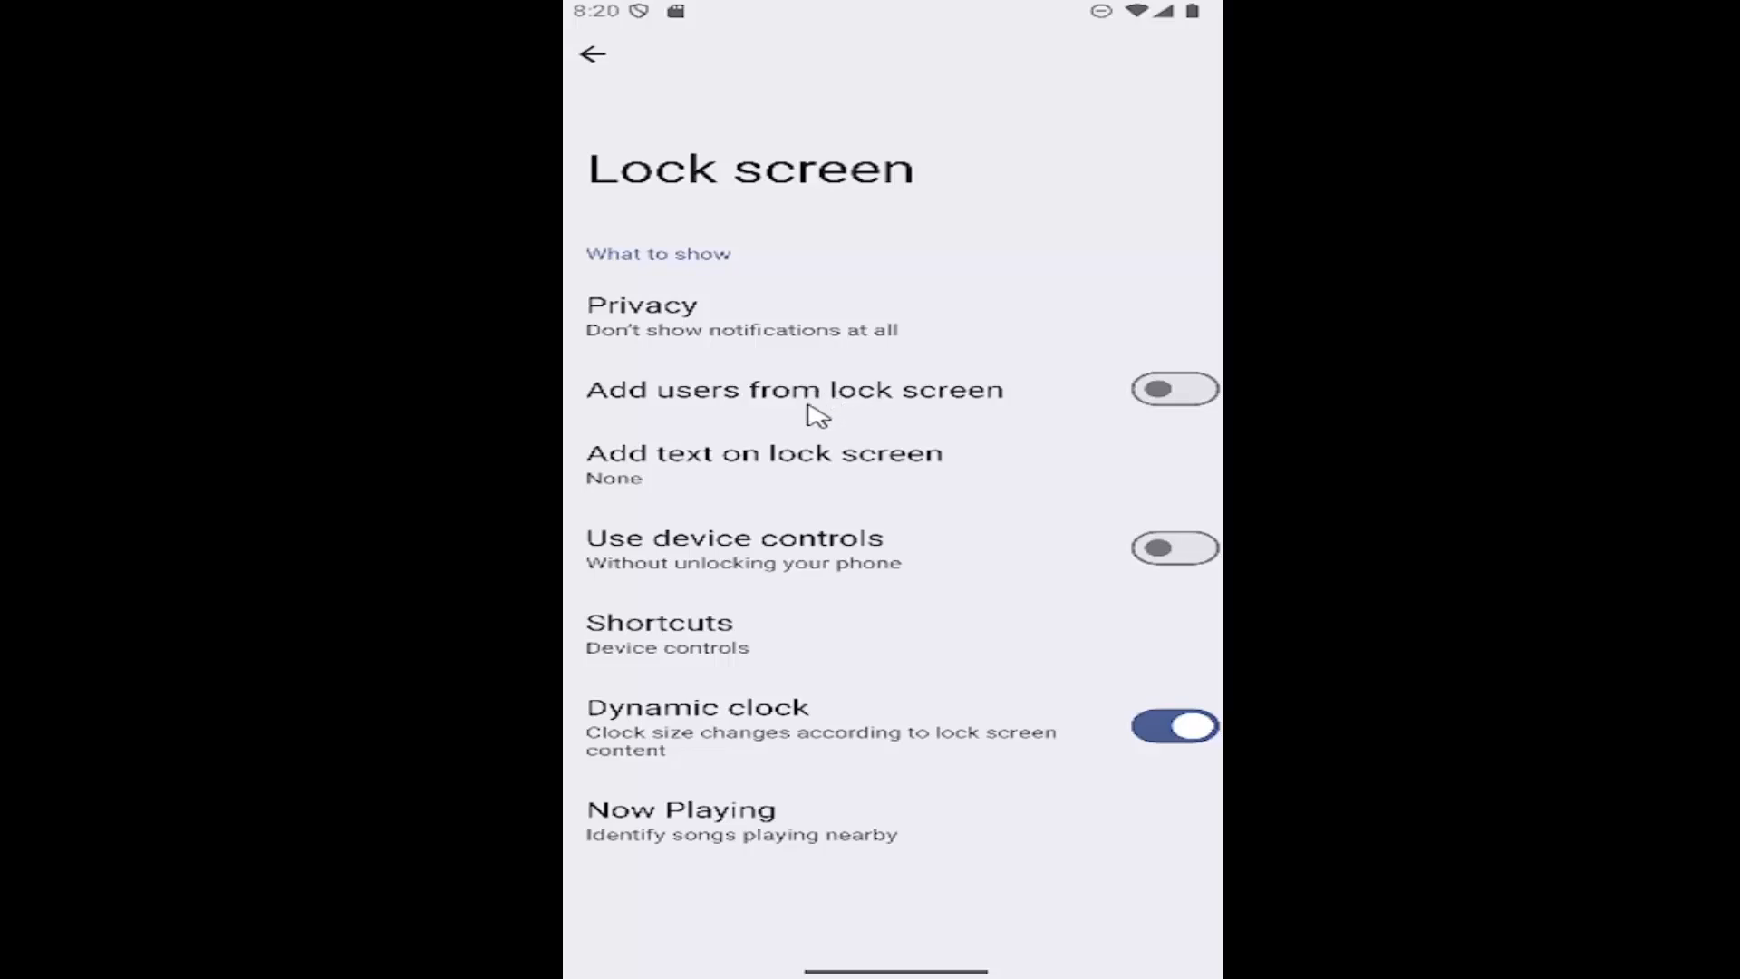
mouse_move(751, 101)
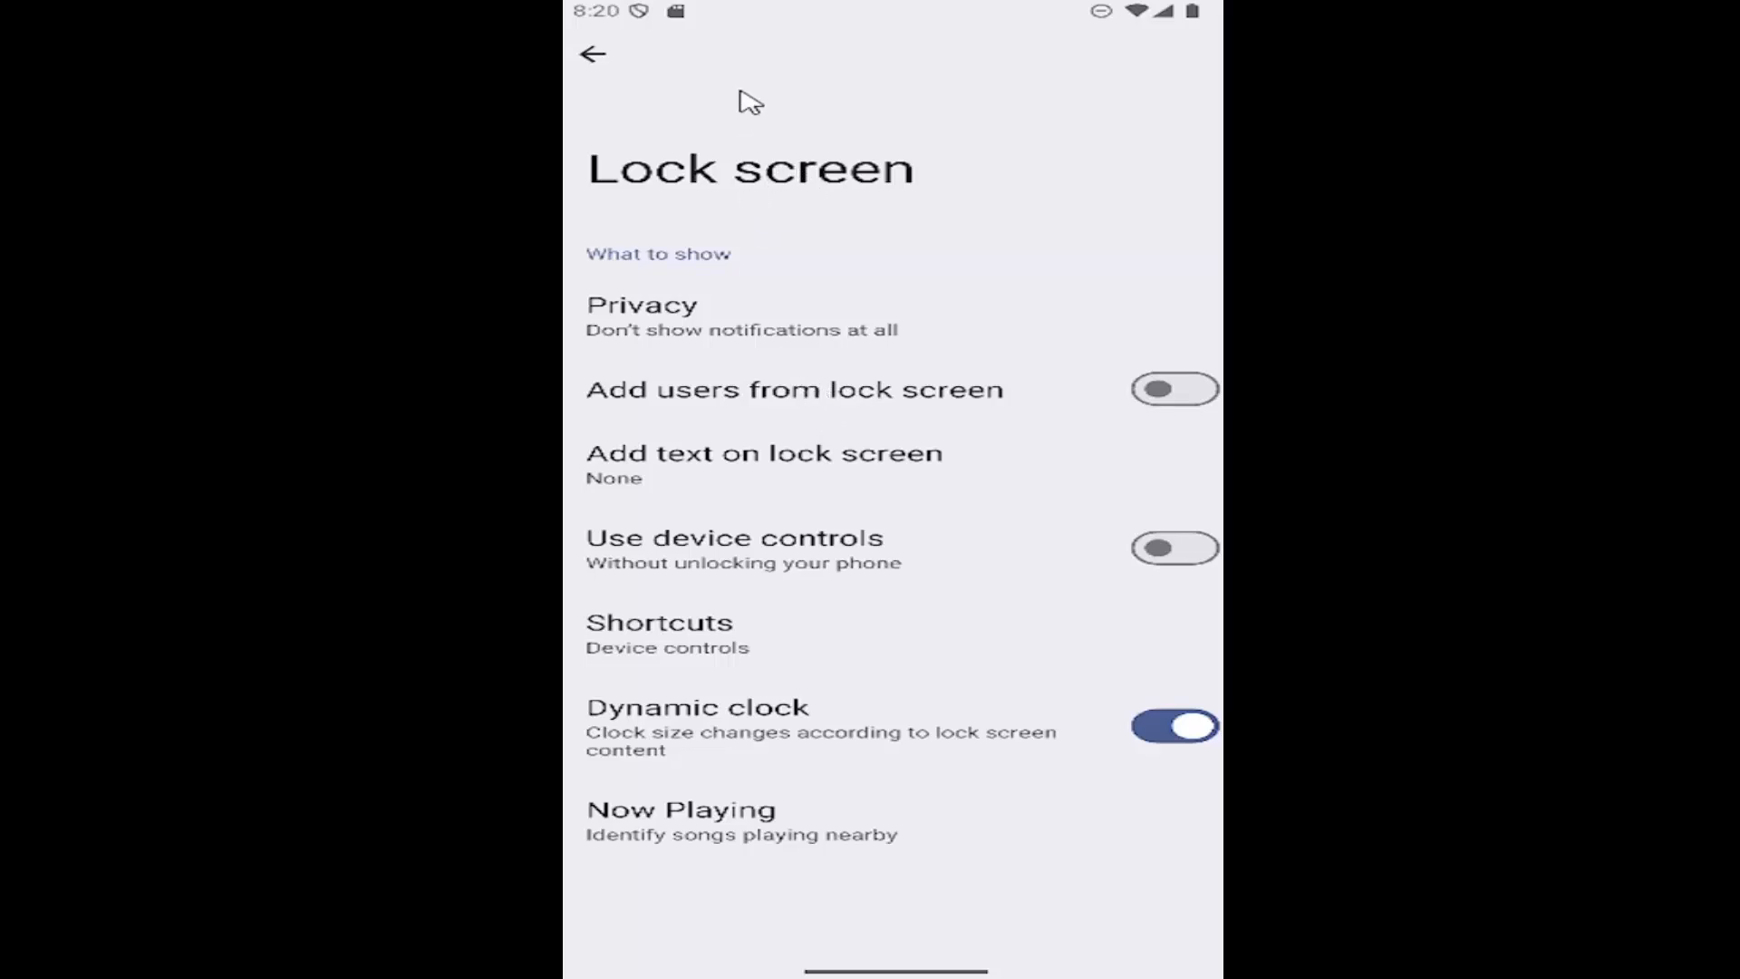
mouse_move(600, 61)
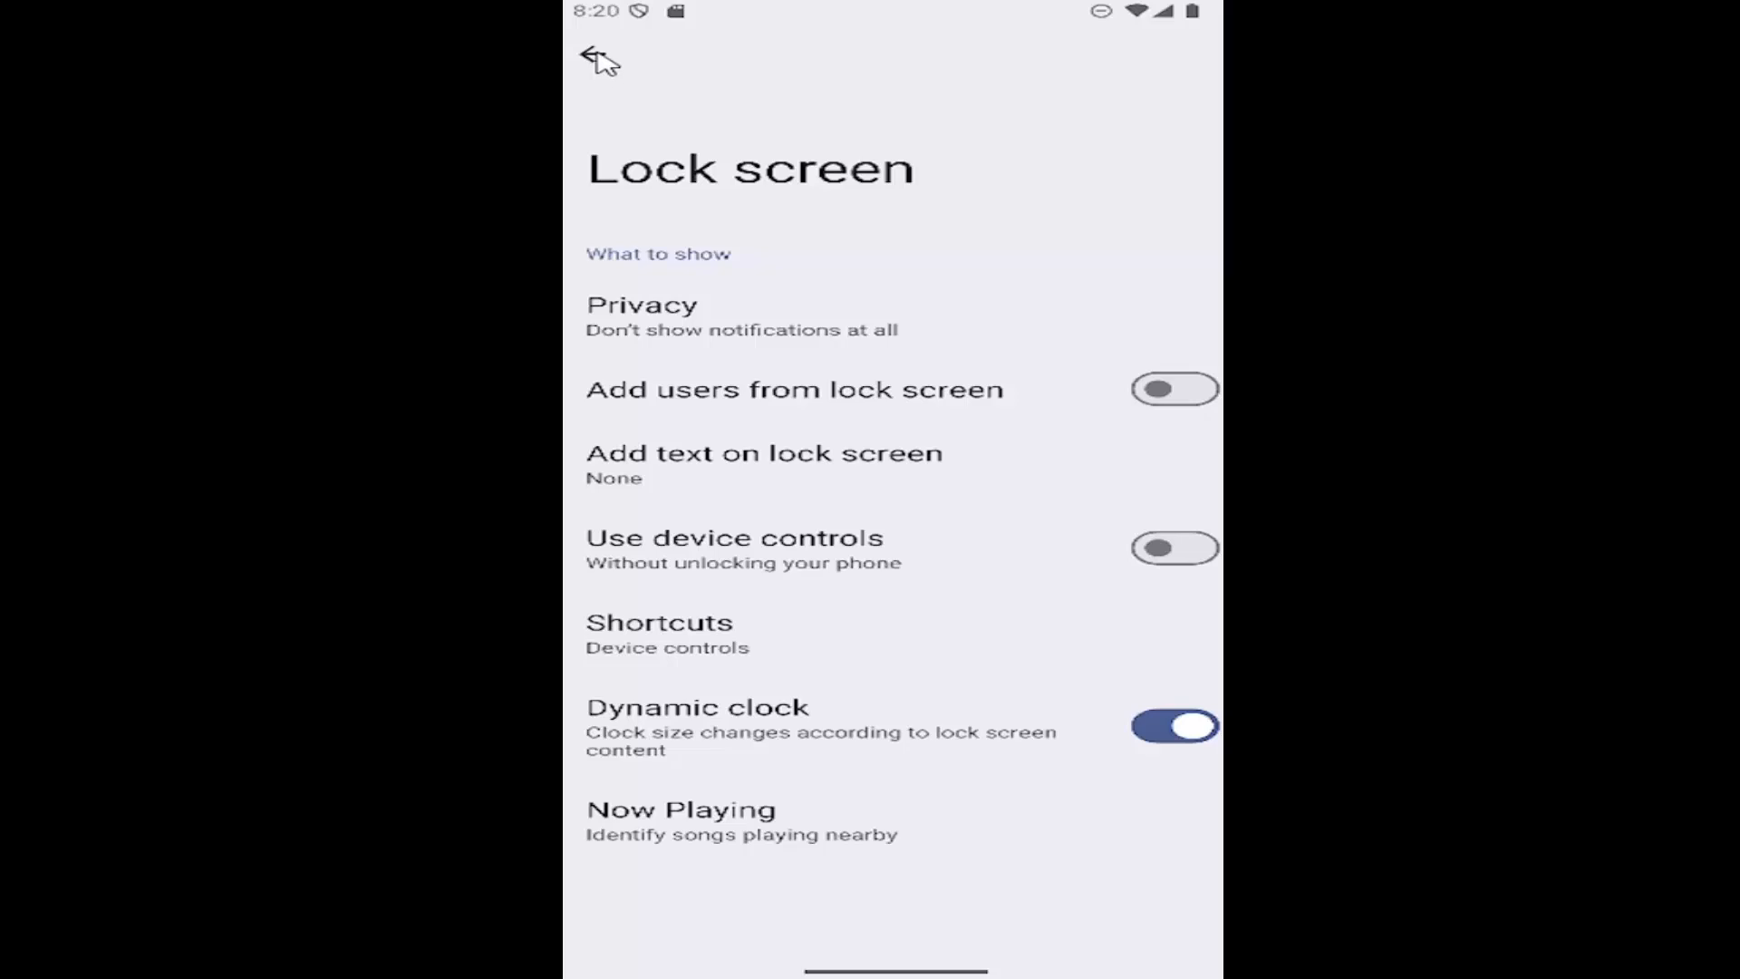
left_click(596, 59)
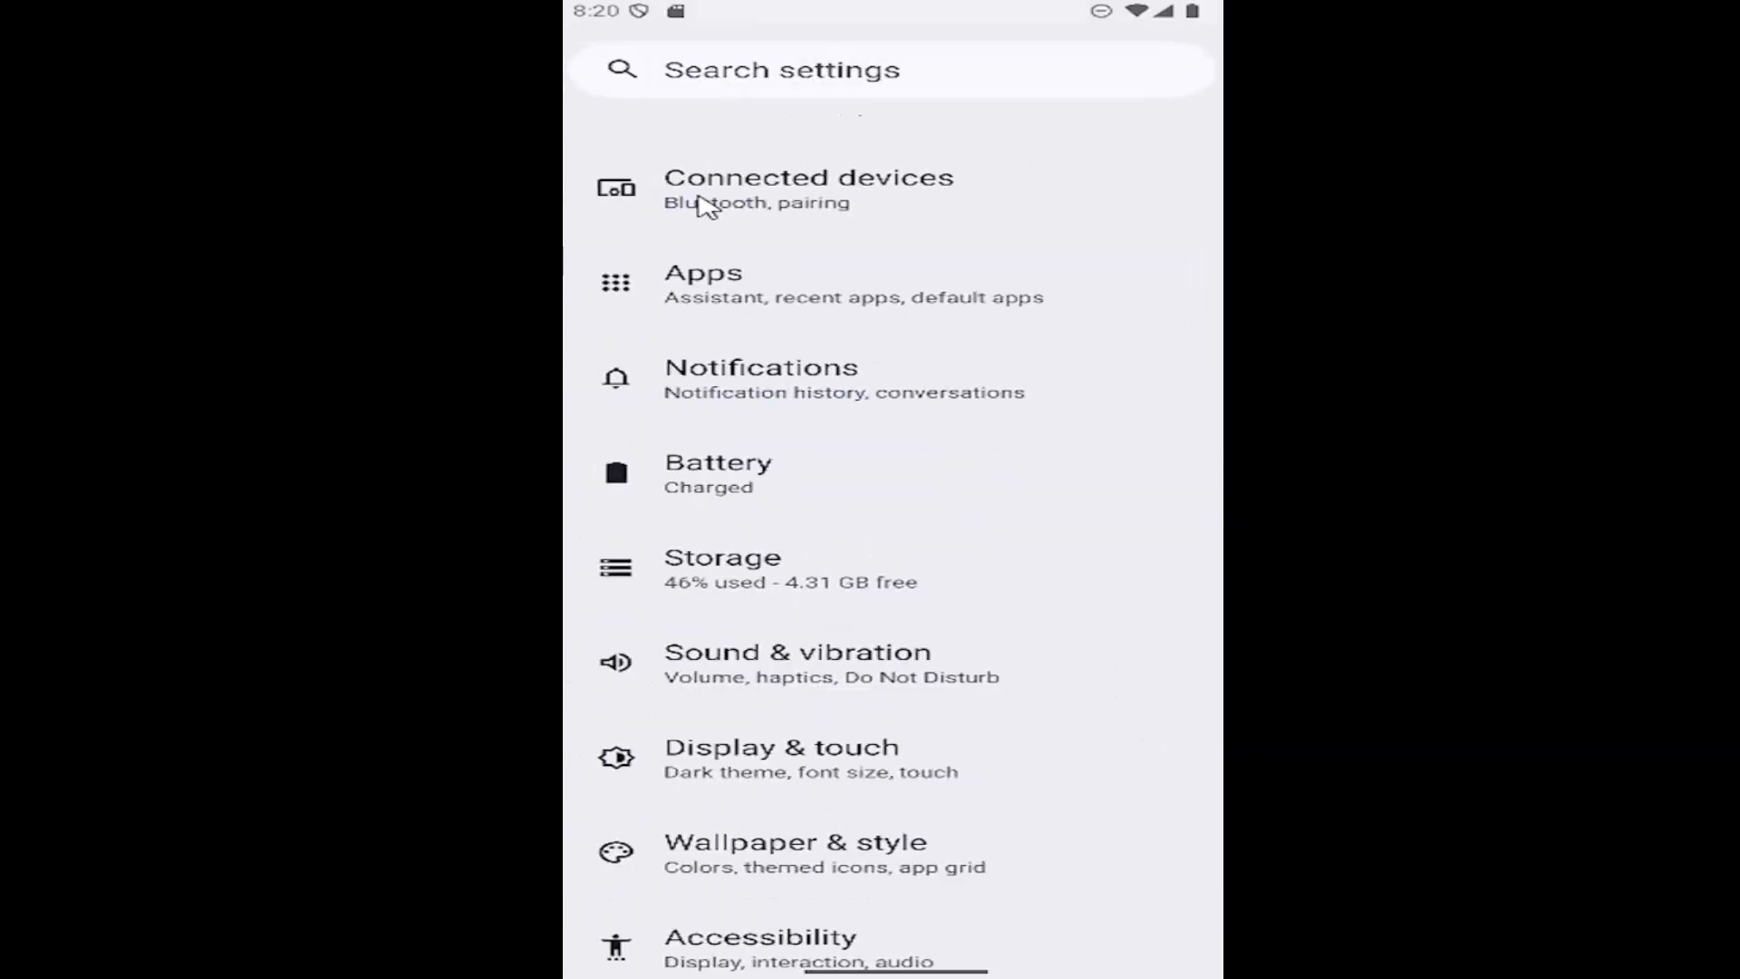